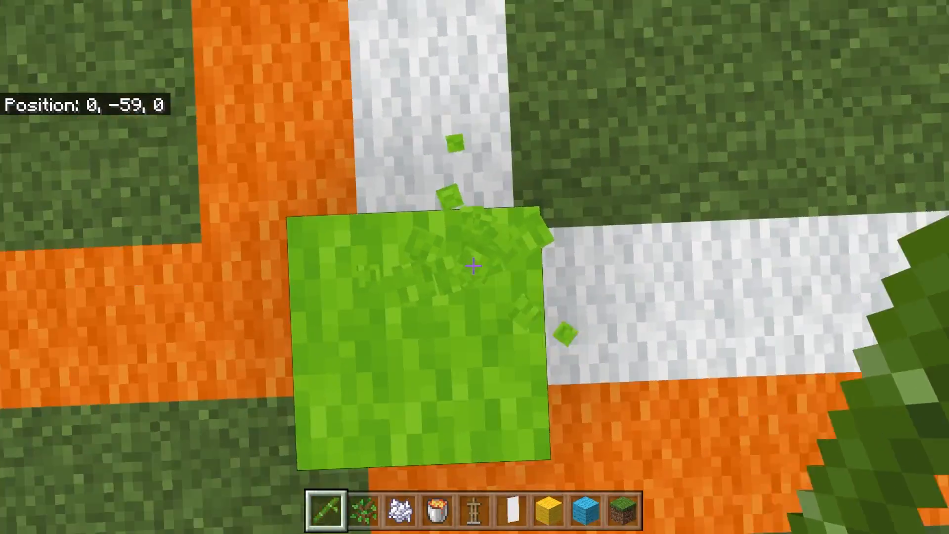
pyautogui.moveTo(474, 265)
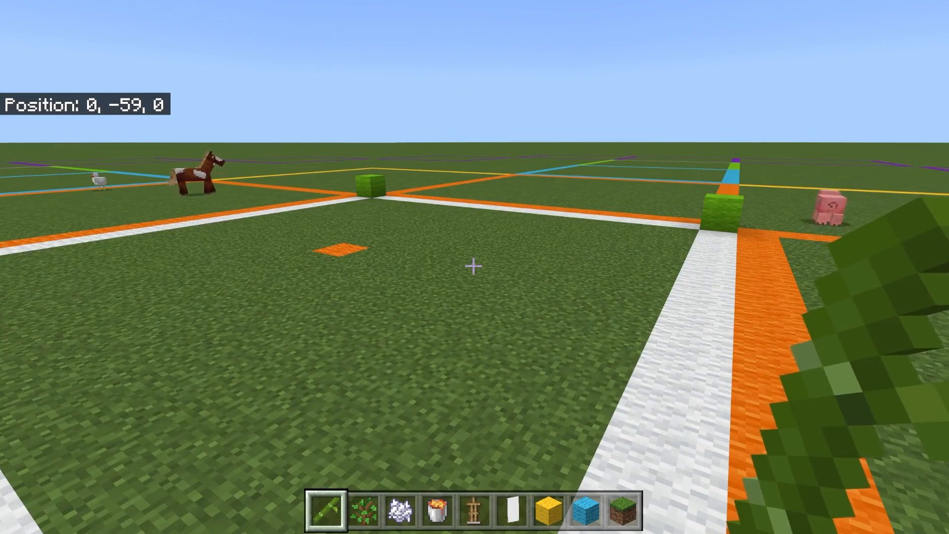
pyautogui.moveTo(474, 265)
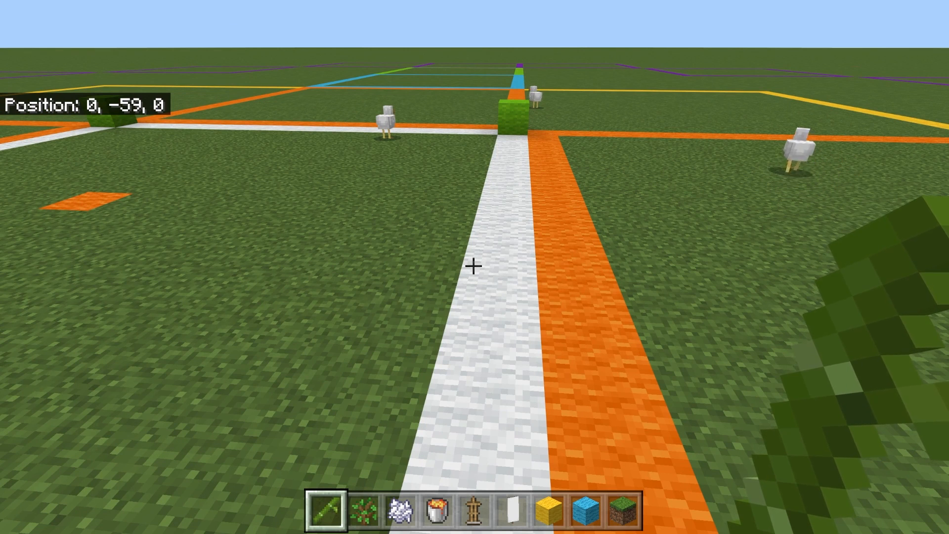
pyautogui.moveTo(474, 266)
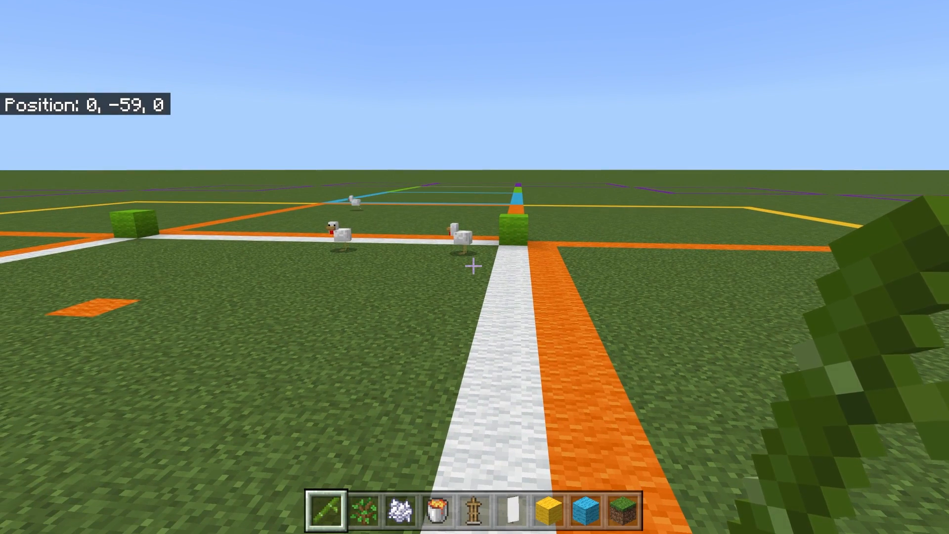
pyautogui.moveTo(474, 267)
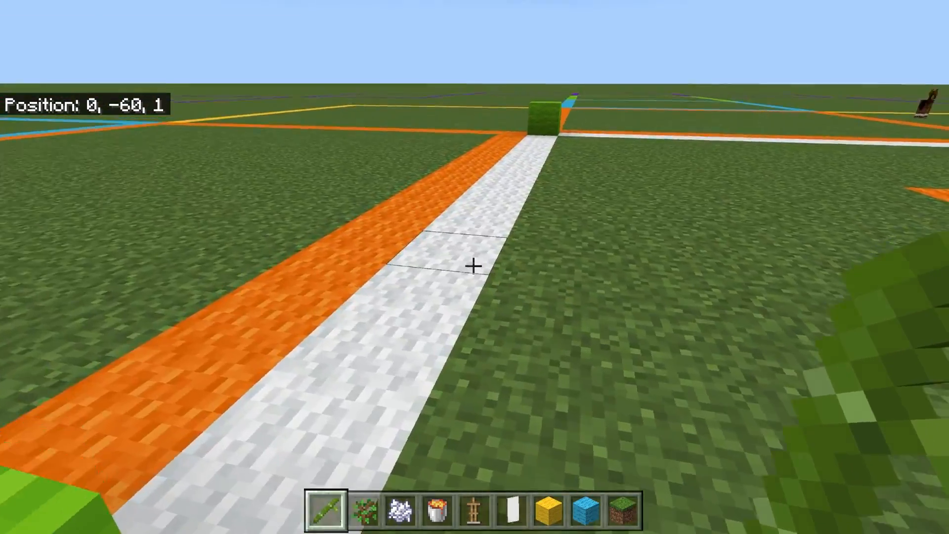
# Step: Walk from 0,0 along the wool borders to 15,0 and 15,15, then across to x 18
pyautogui.press('w')
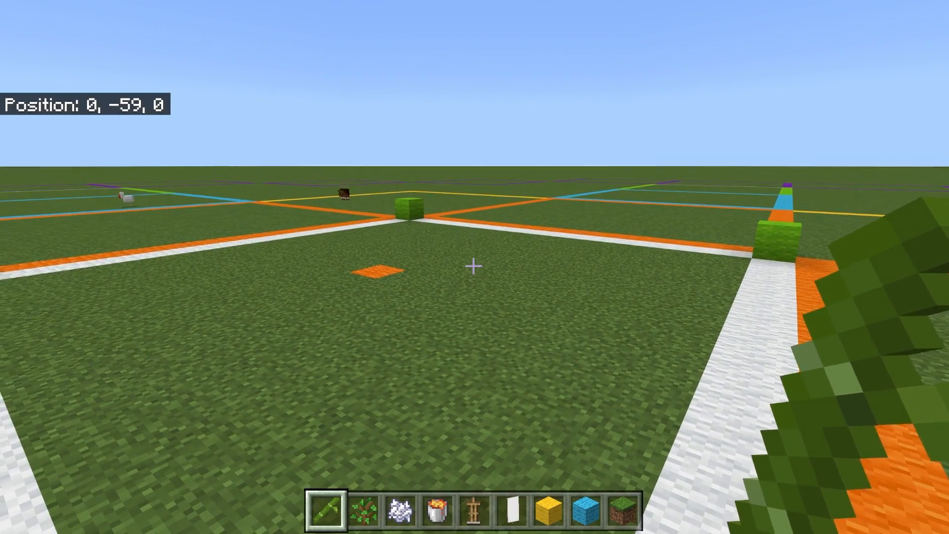
pyautogui.moveTo(474, 266)
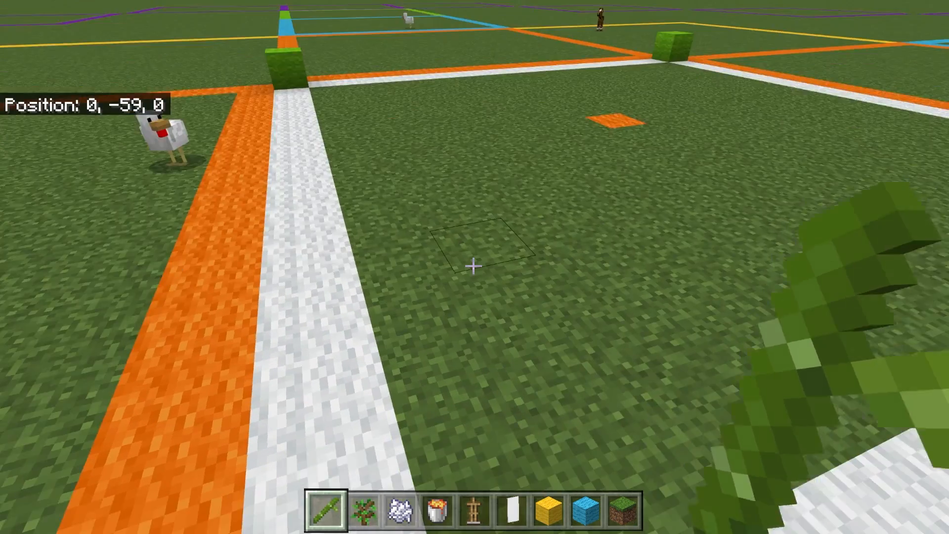
pyautogui.moveTo(474, 267)
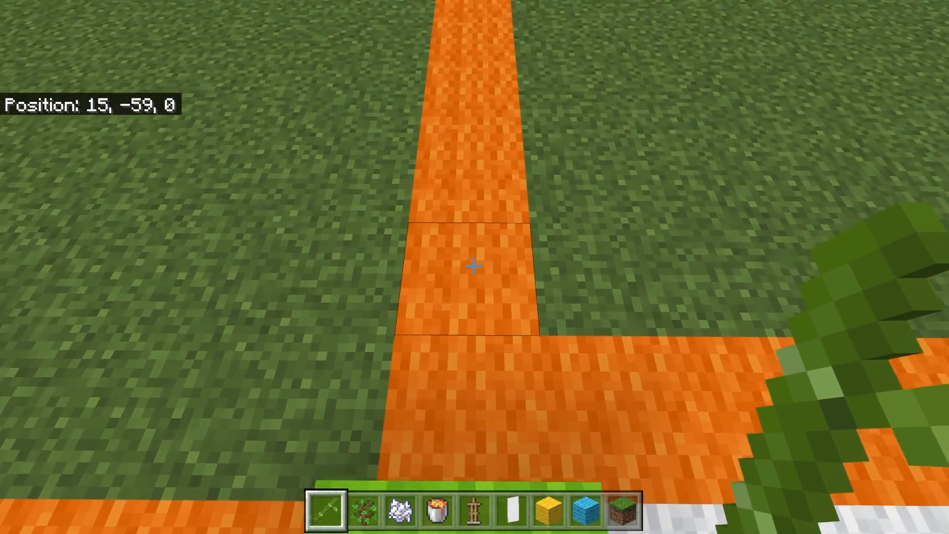
pyautogui.press('w')
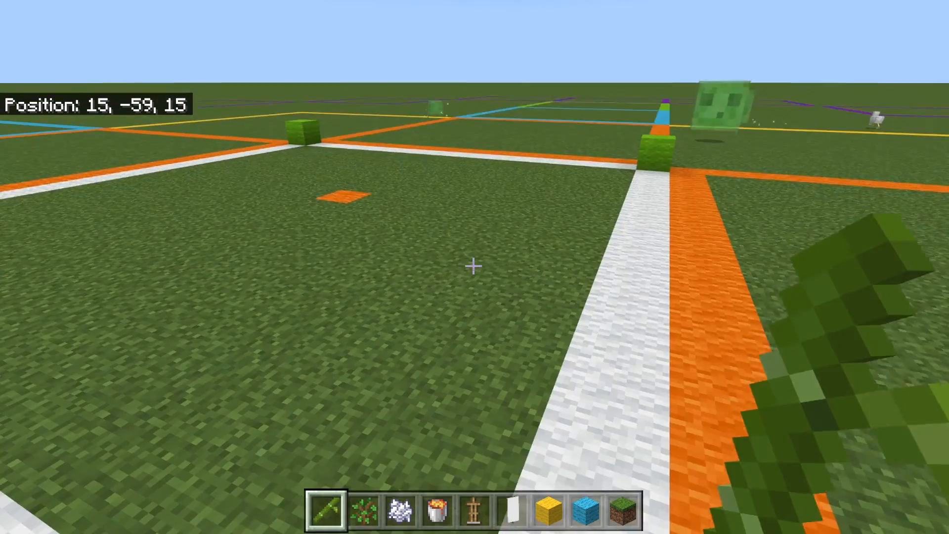
pyautogui.moveTo(475, 267)
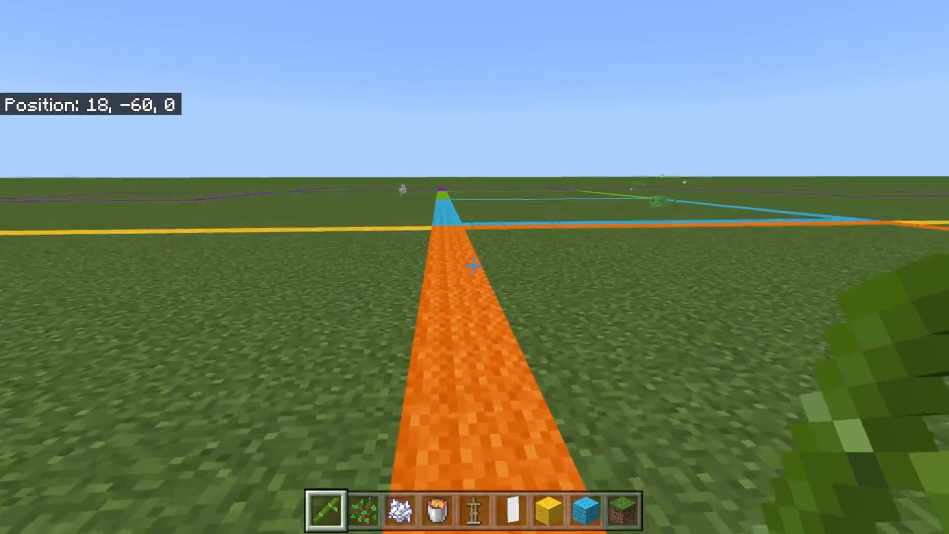
# Step: Walk to x 31 and fly up to about y -29 for an overhead view of the chunk grid
pyautogui.press('w')
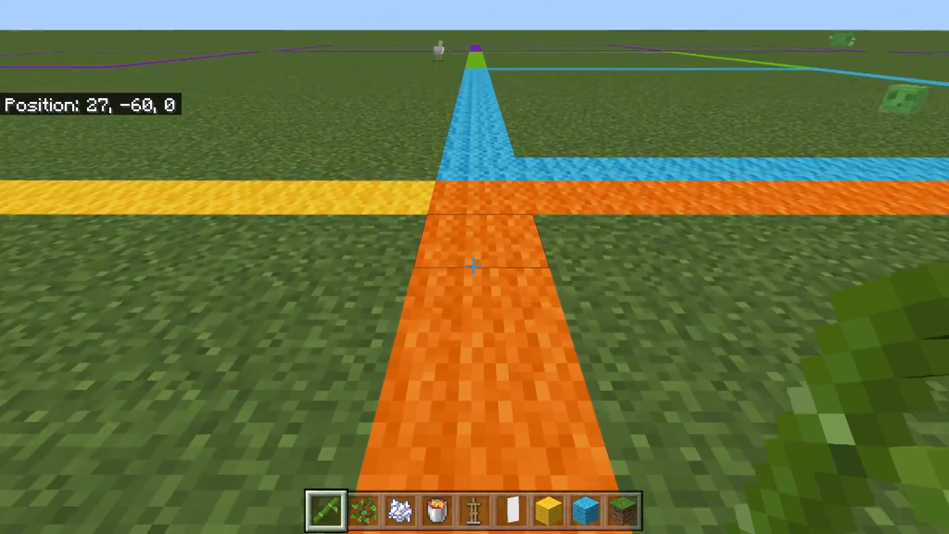
pyautogui.press('w')
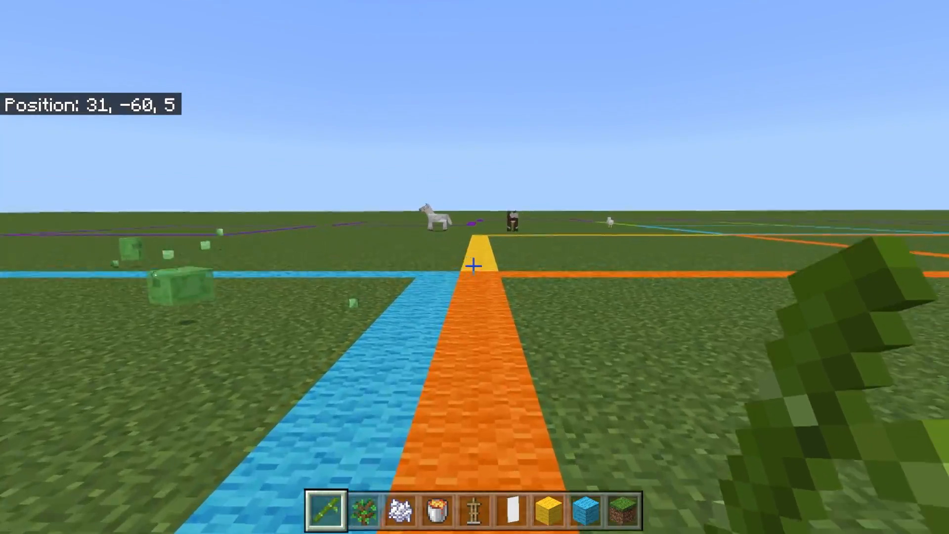
pyautogui.press('w')
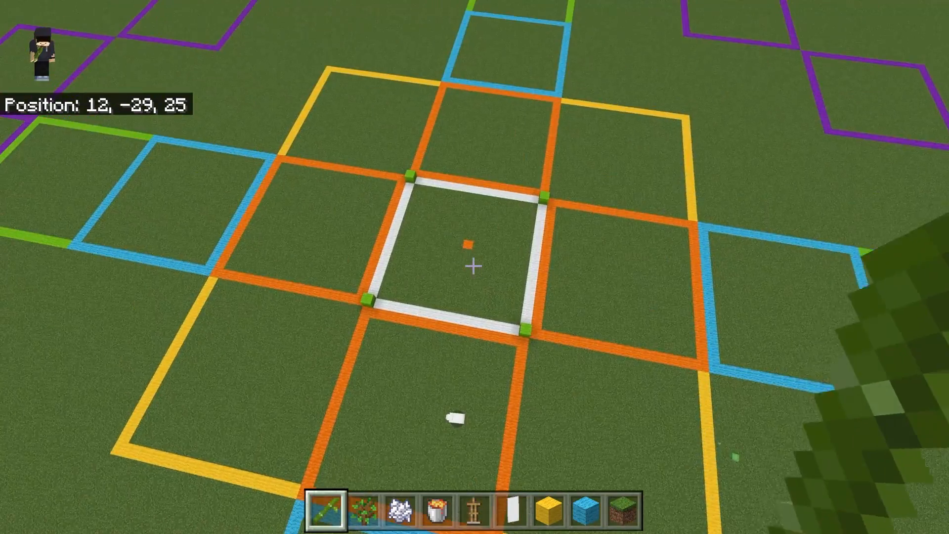
# Step: Fly over the white-bordered spawn chunk and descend to the ground at 5, -60, 5
pyautogui.press('w')
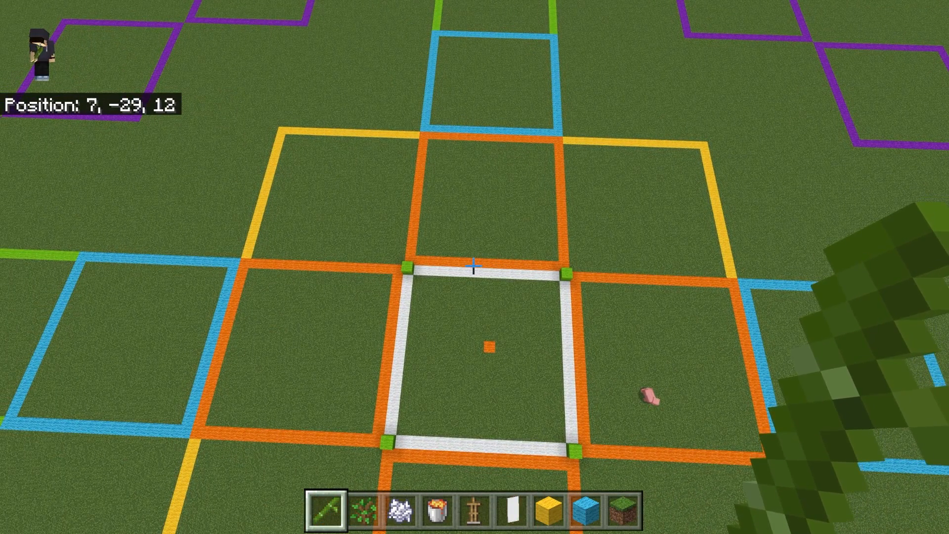
pyautogui.press('w')
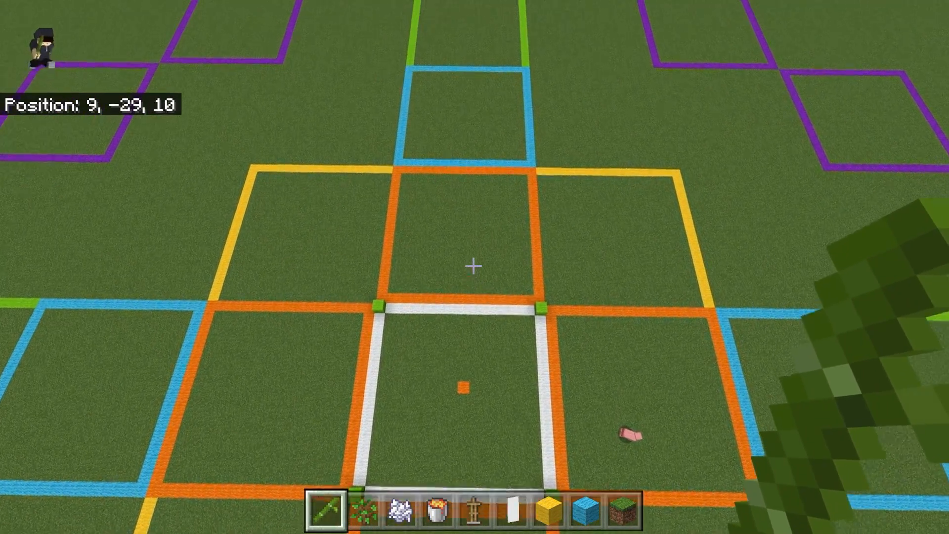
pyautogui.press('w')
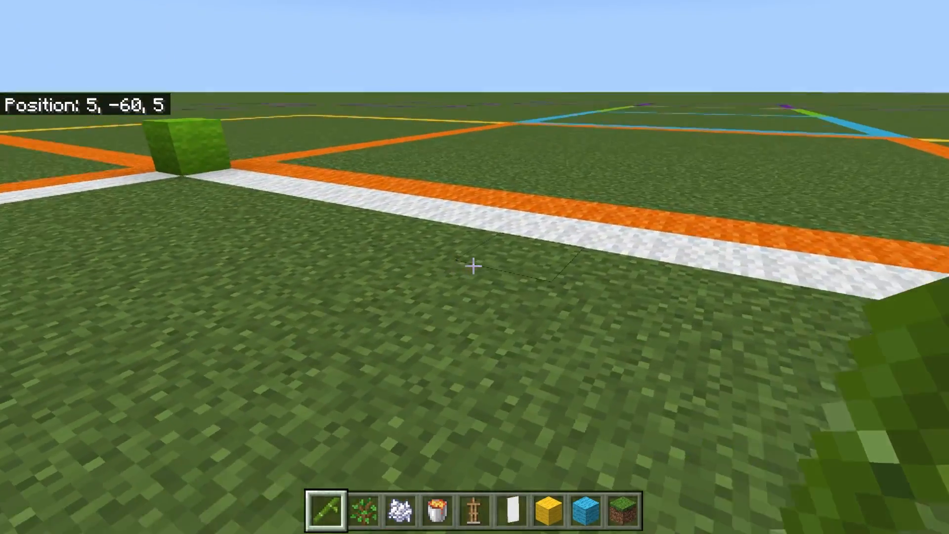
# Step: Fly up to about y -44 and look out over the wool chunk grid around spawn
pyautogui.press('w')
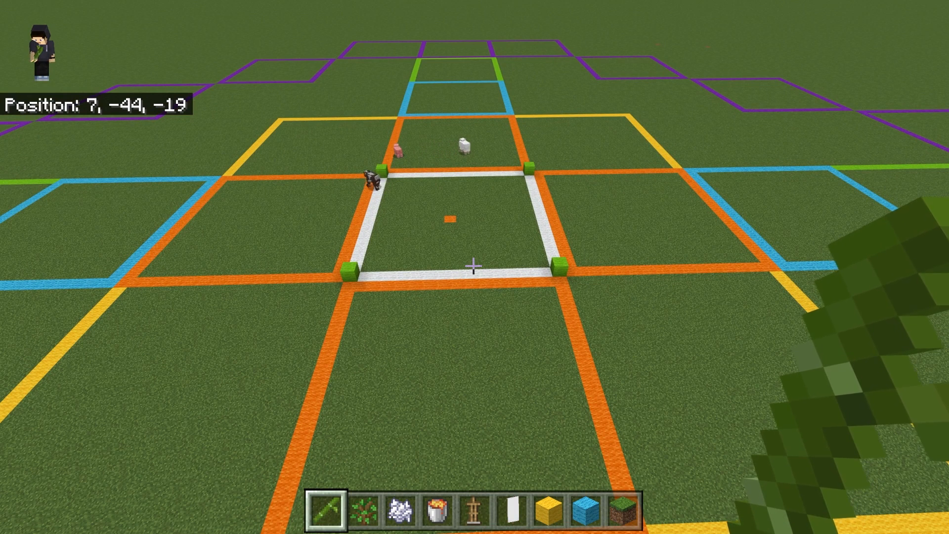
pyautogui.moveTo(474, 269)
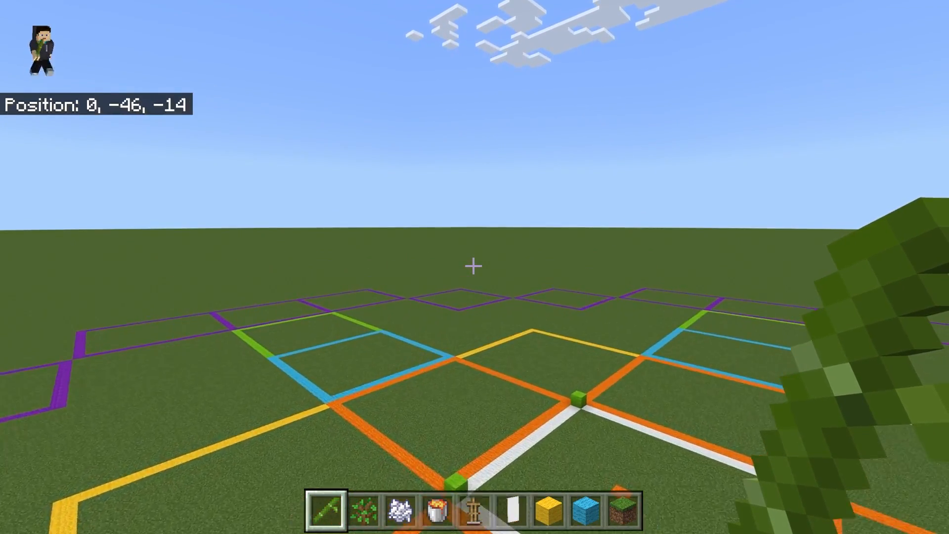
# Step: Walk along the purple wool borders toward the chunk corners near x 48
pyautogui.press('w')
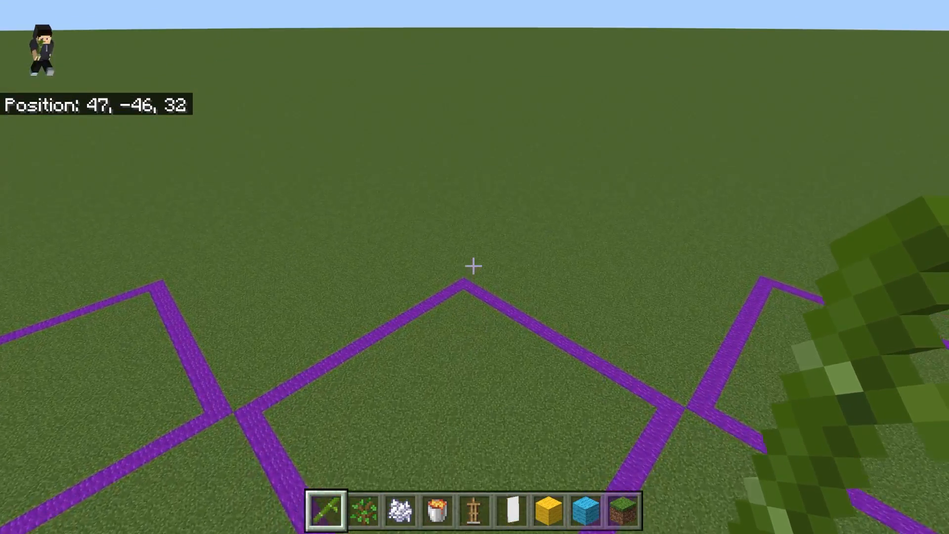
pyautogui.press('w')
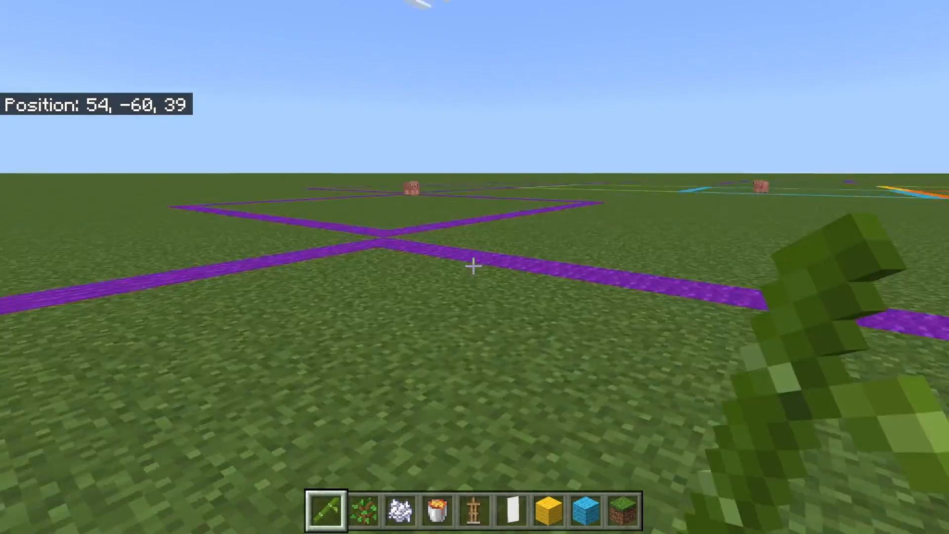
pyautogui.moveTo(474, 267)
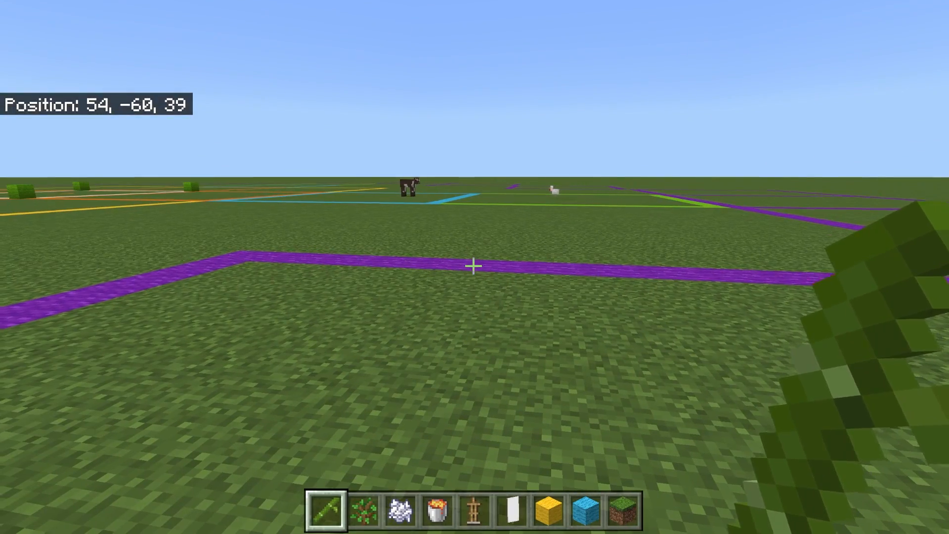
pyautogui.moveTo(475, 267)
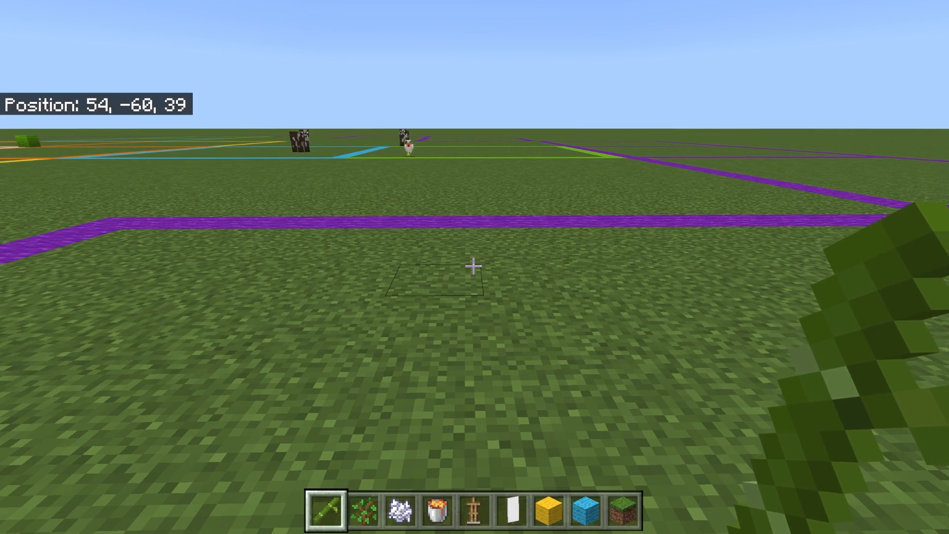
pyautogui.press('w')
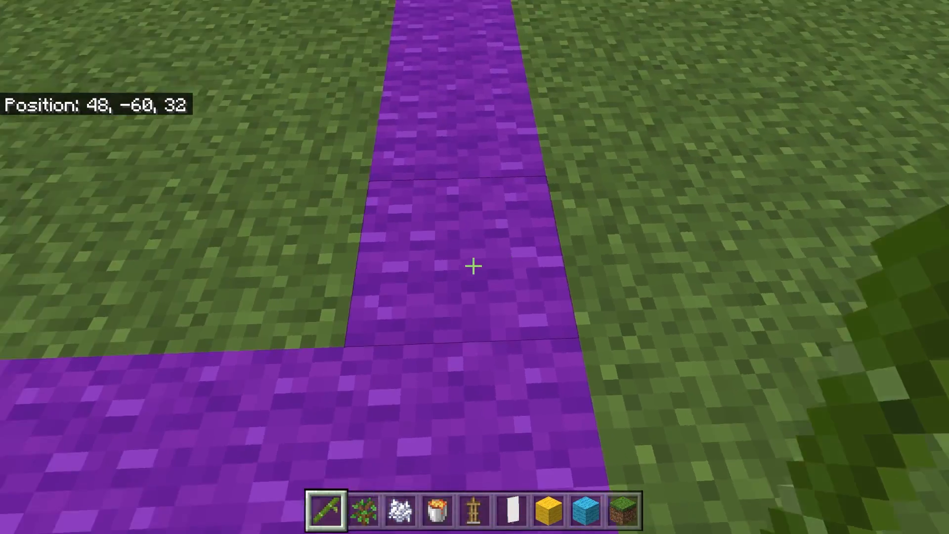
pyautogui.press('w')
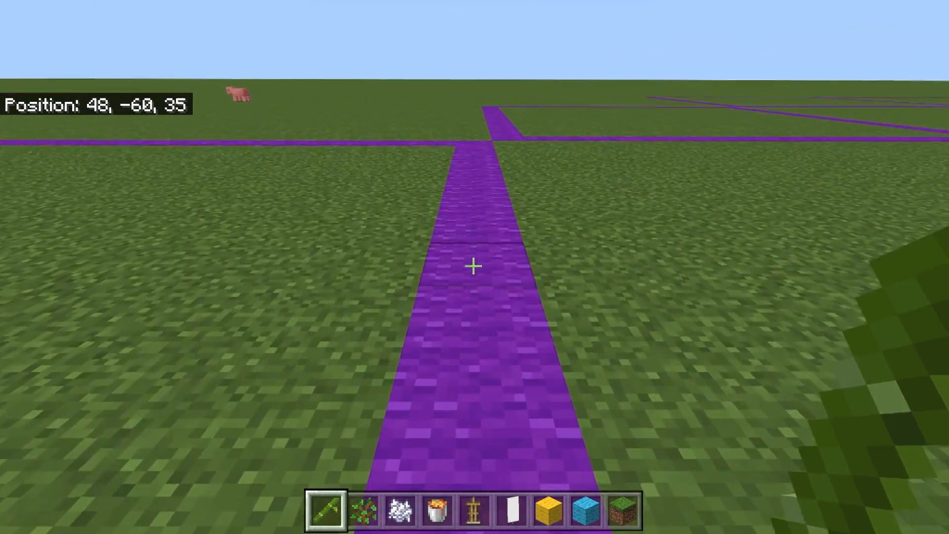
pyautogui.press('w')
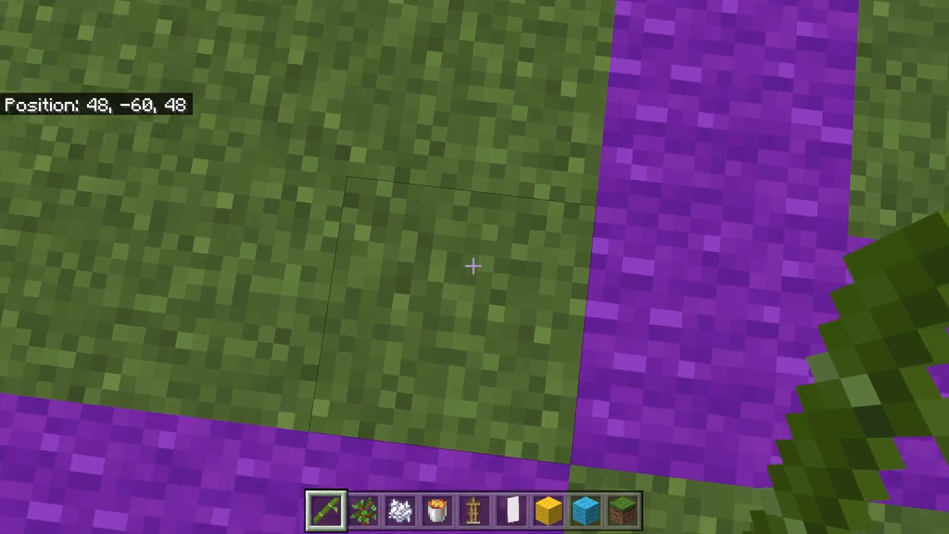
pyautogui.moveTo(475, 267)
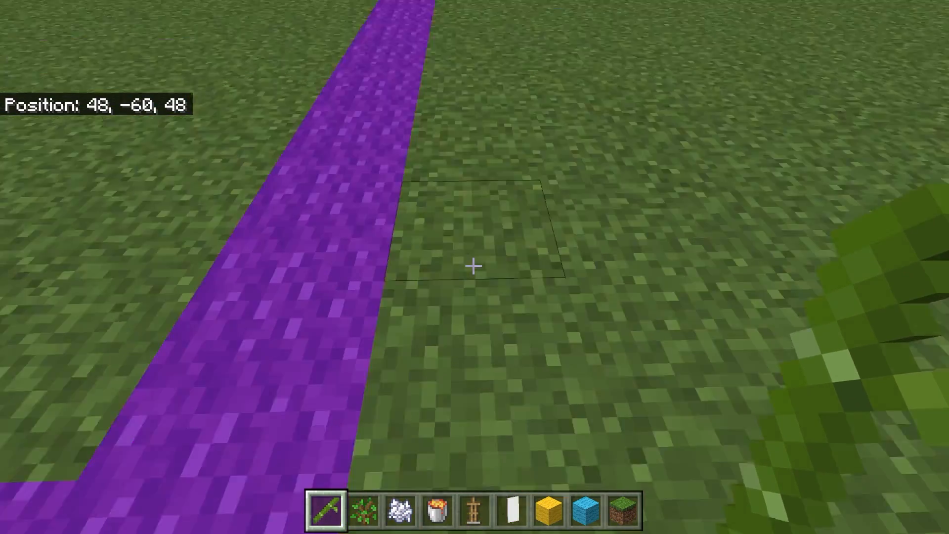
pyautogui.moveTo(475, 266)
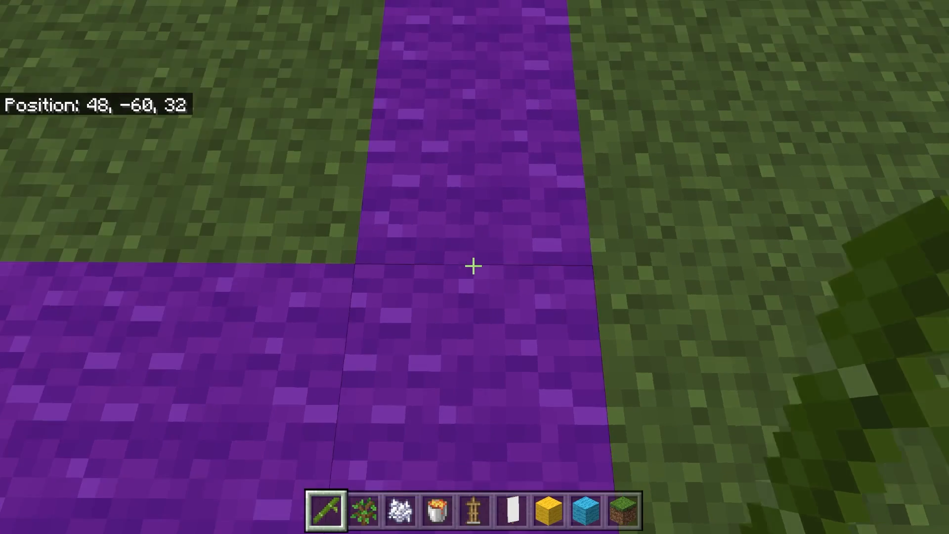
# Step: Stand on the corner blocks at 48, 32 and 48, 48, then head toward negative coordinates
pyautogui.press('w')
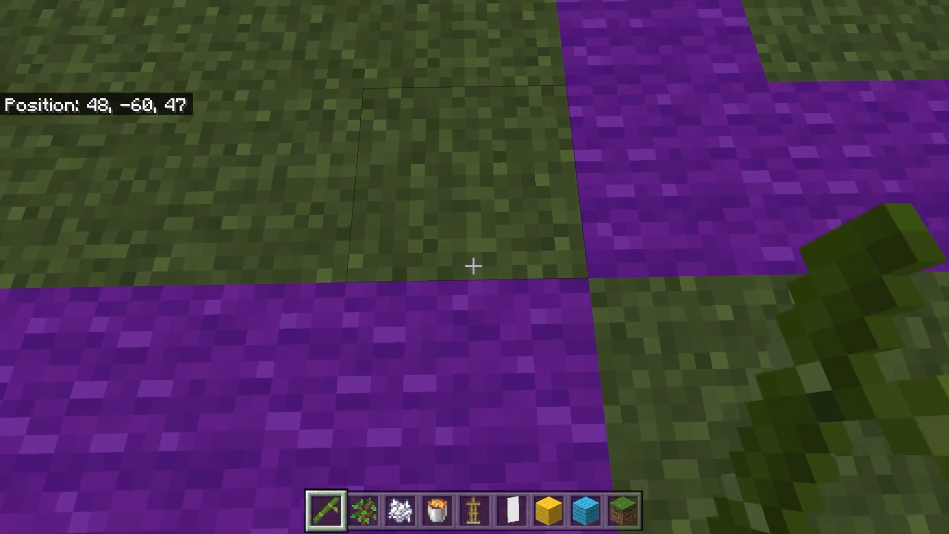
pyautogui.press('w')
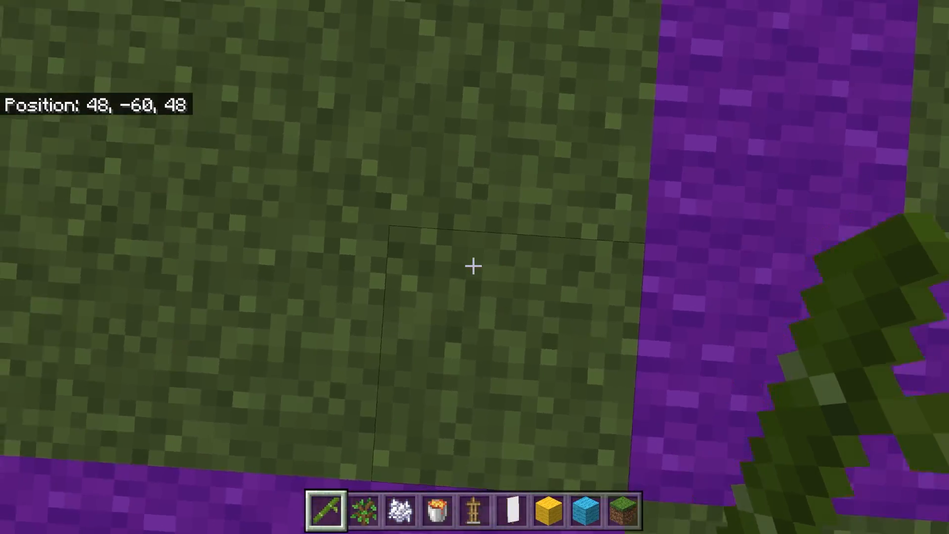
pyautogui.moveTo(474, 265)
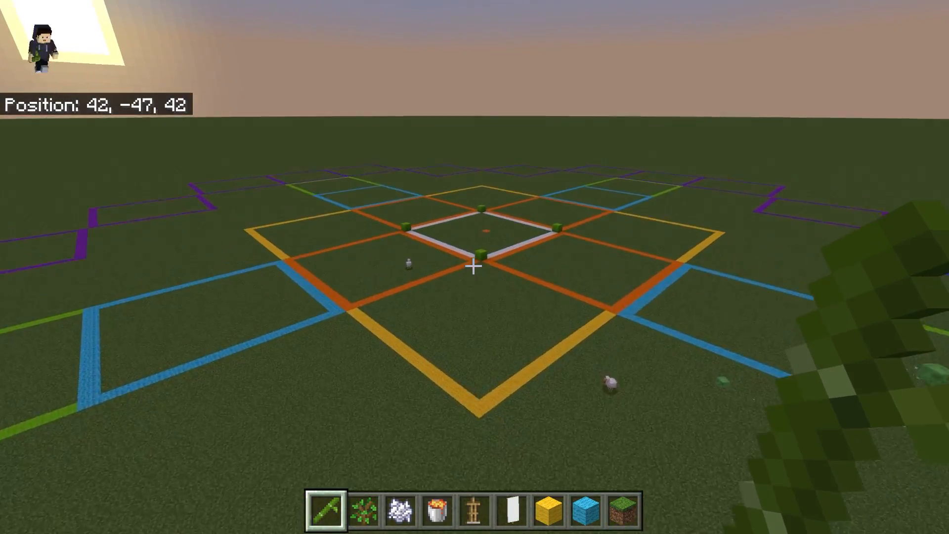
pyautogui.press('w')
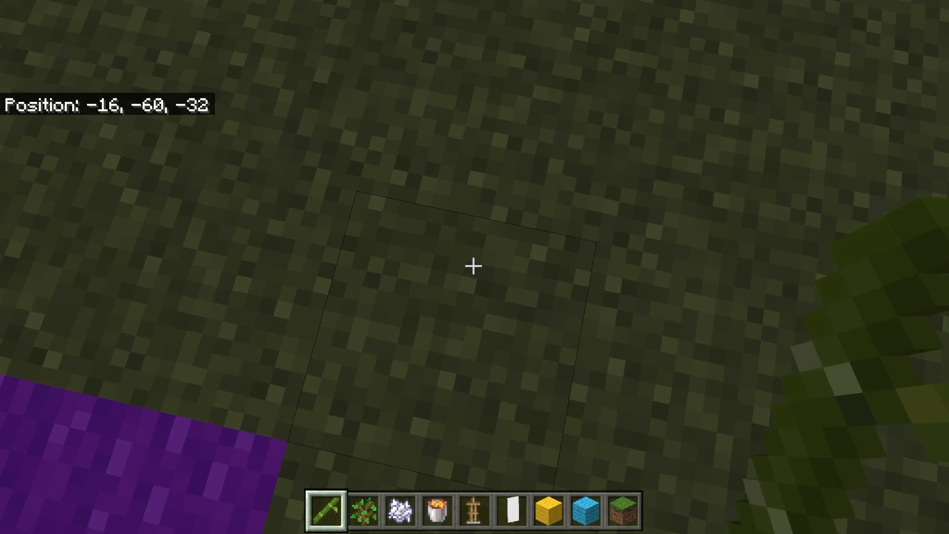
pyautogui.moveTo(474, 267)
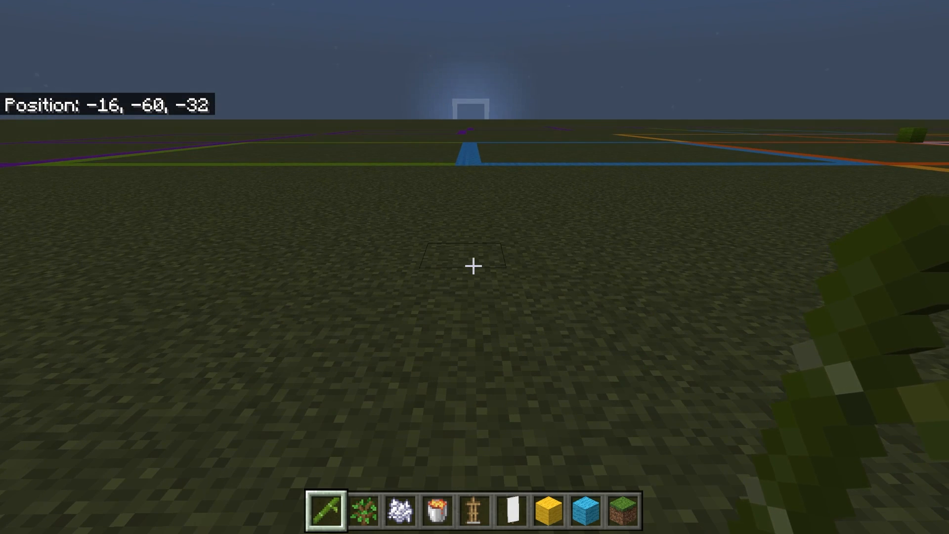
# Step: From the corner at -16, -32, run /kill @e in chat to kill every entity
pyautogui.write('/kill @e')
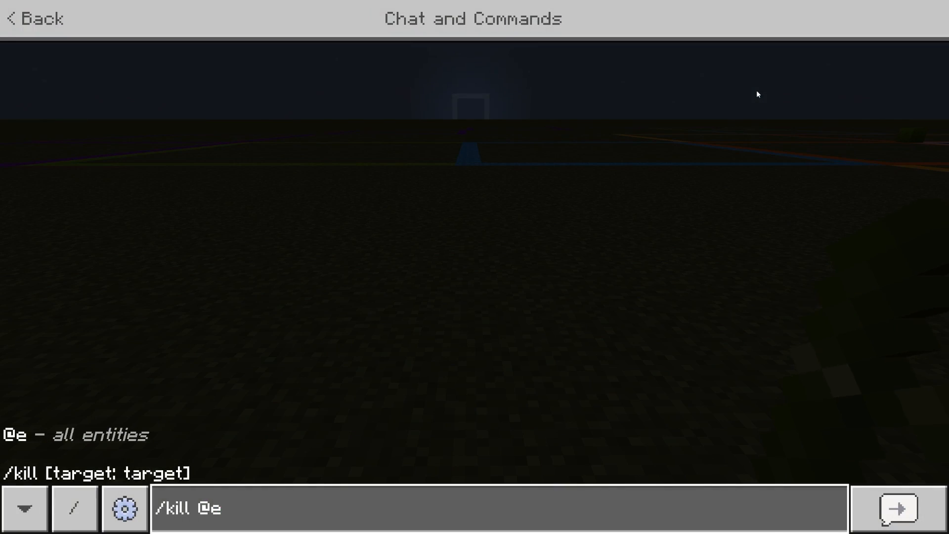
pyautogui.click(889, 508)
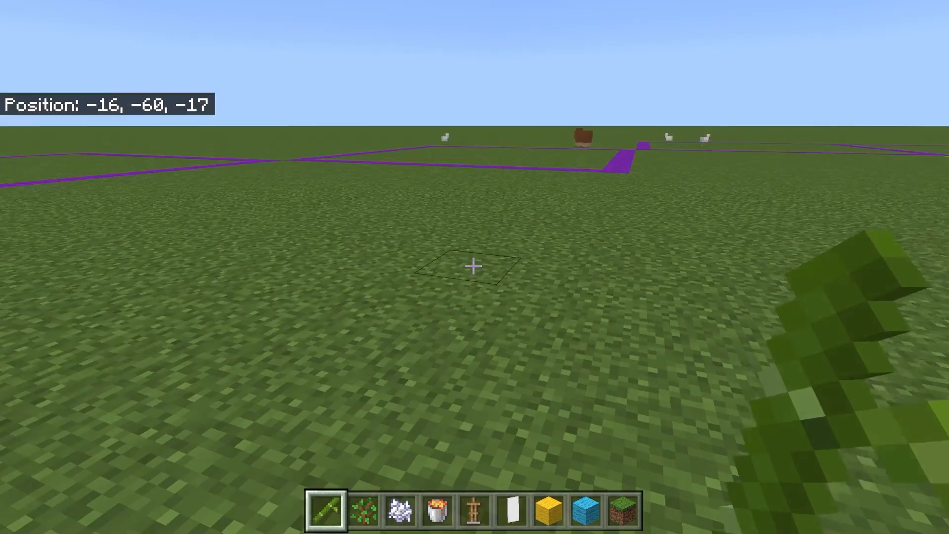
# Step: Fly to about 6, -51, 6 above the spawn chunk's lime corners and coloured wool rings
pyautogui.press('w')
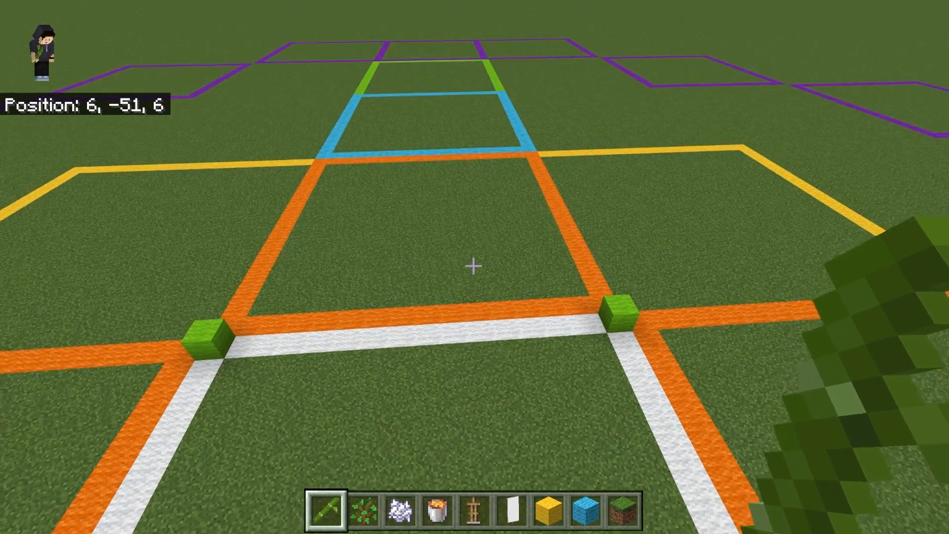
pyautogui.moveTo(475, 266)
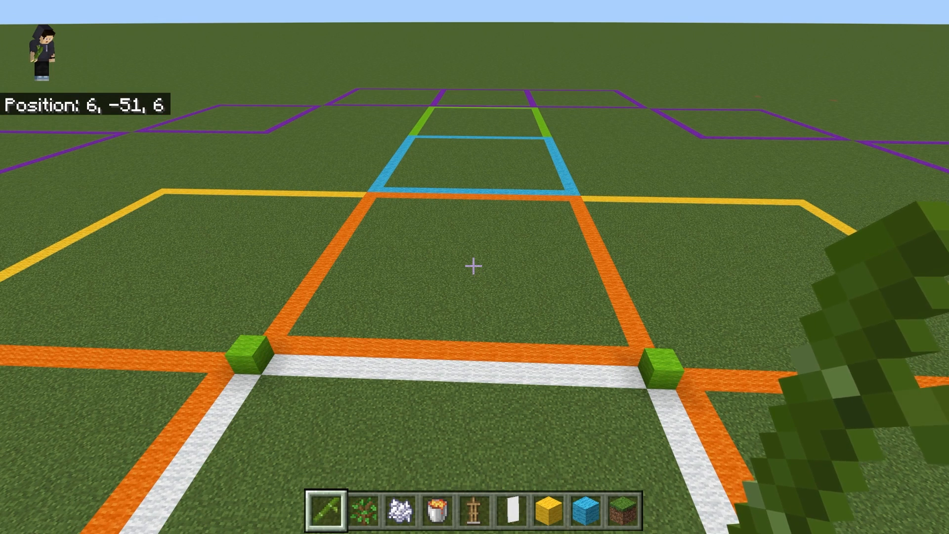
pyautogui.press('Escape')
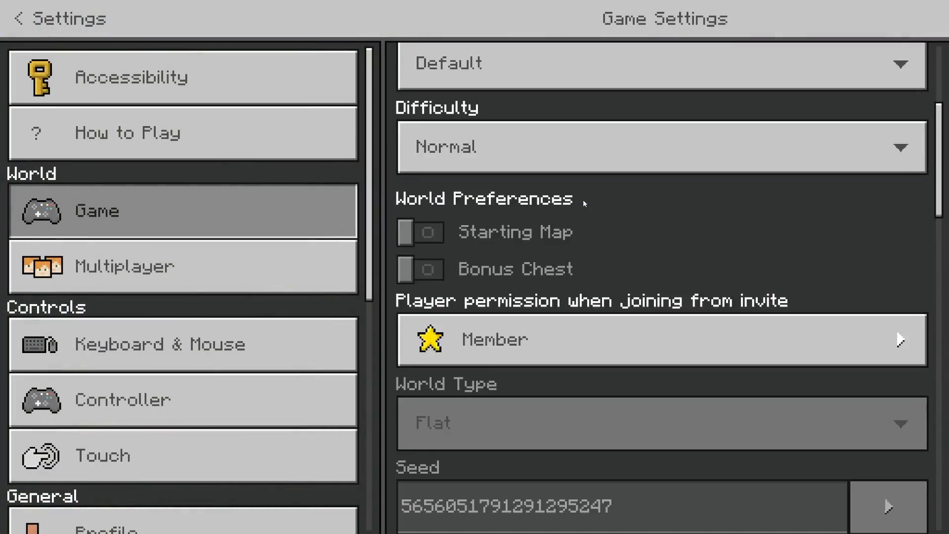
pyautogui.scroll(-3)
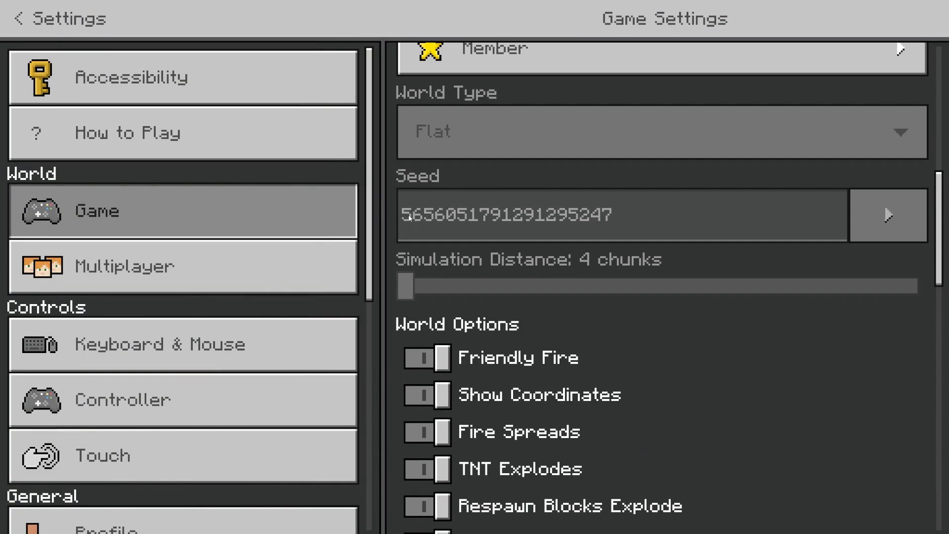
pyautogui.moveTo(612, 216)
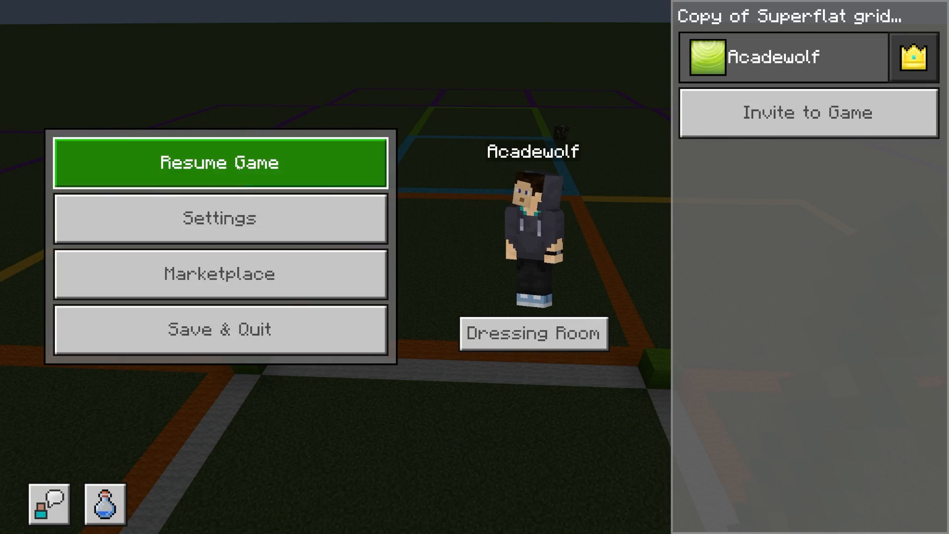
pyautogui.click(221, 162)
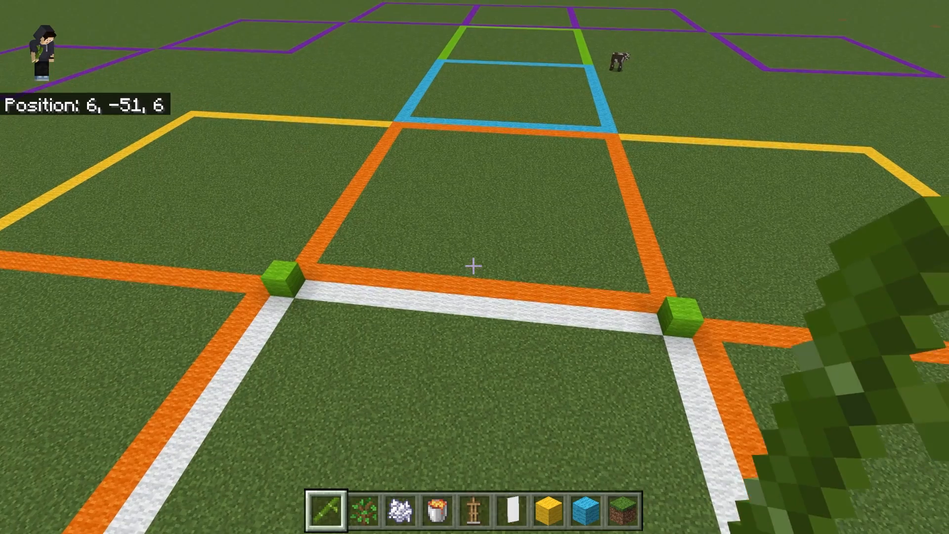
# Step: Place the armor stand from the hotbar and fly along the resulting white chunk-border lattice
pyautogui.press('w')
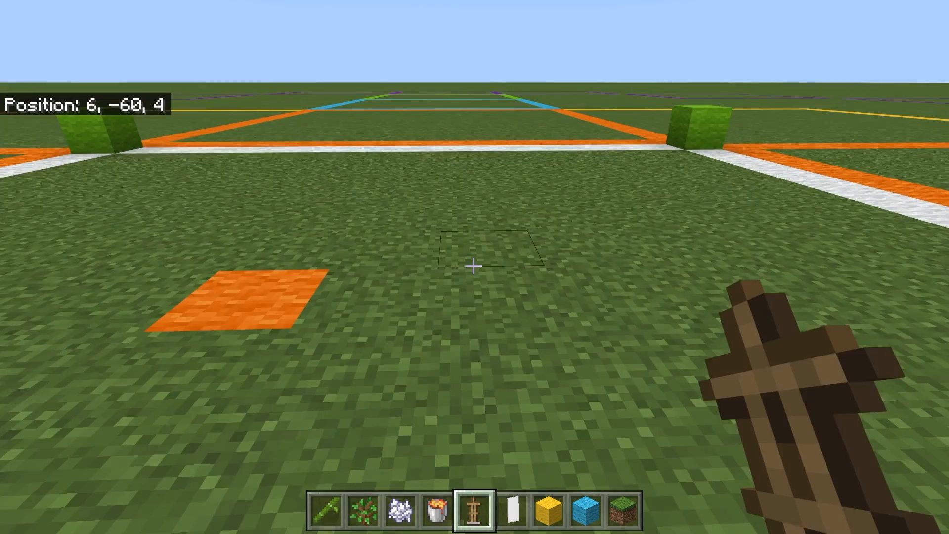
pyautogui.press('w')
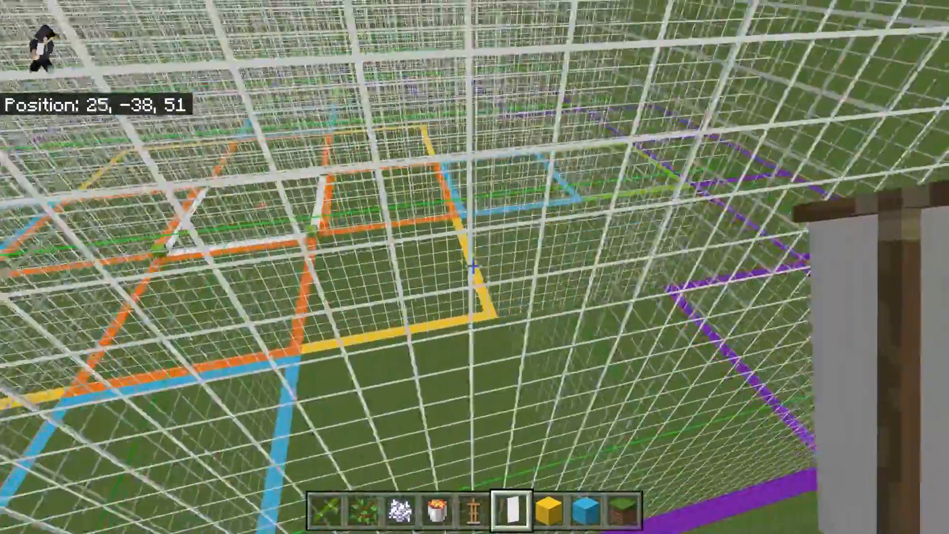
pyautogui.press('w')
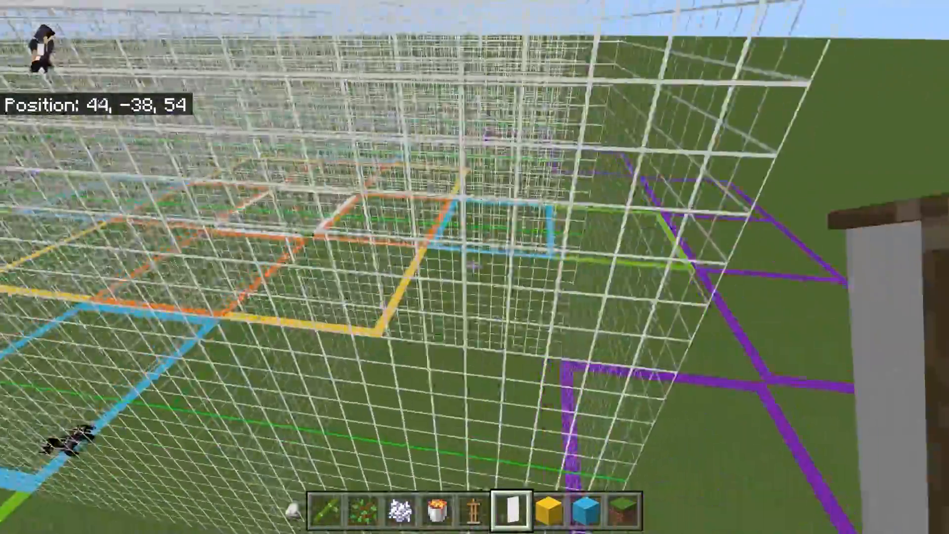